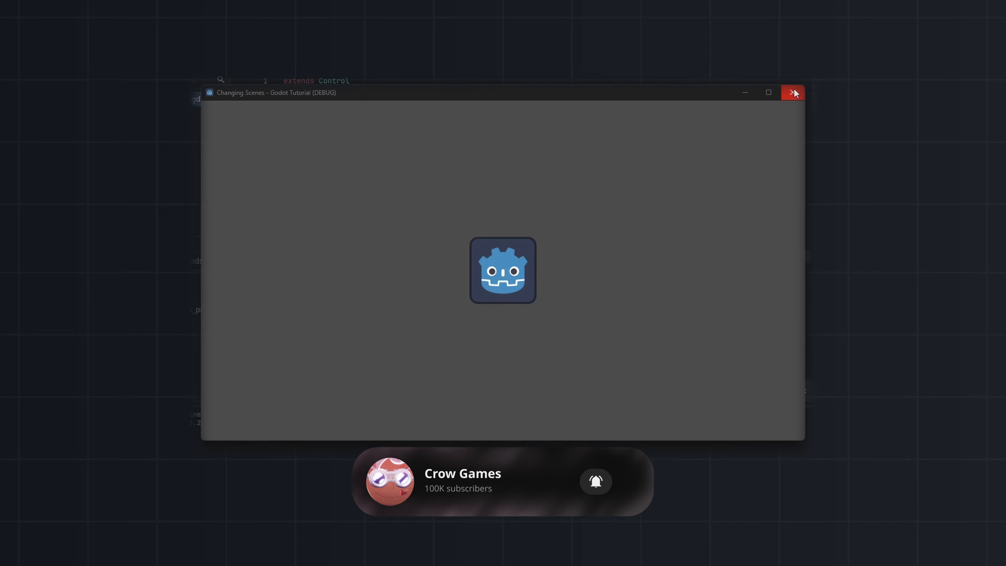
Step: Close the running game window to return to the control scene in the editor
click(793, 92)
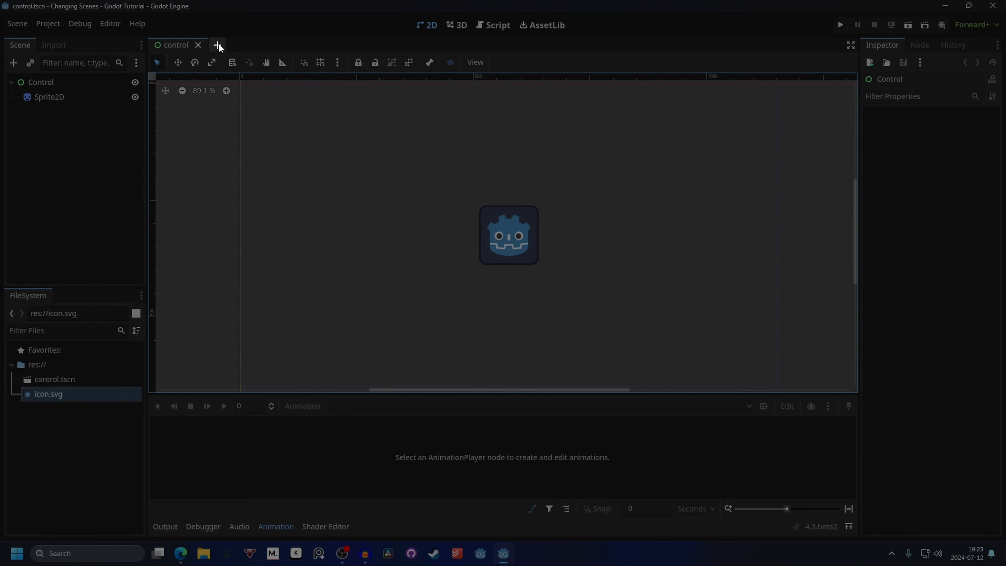
Step: Create a new User Interface scene and add a Button node to its Control root
click(217, 45)
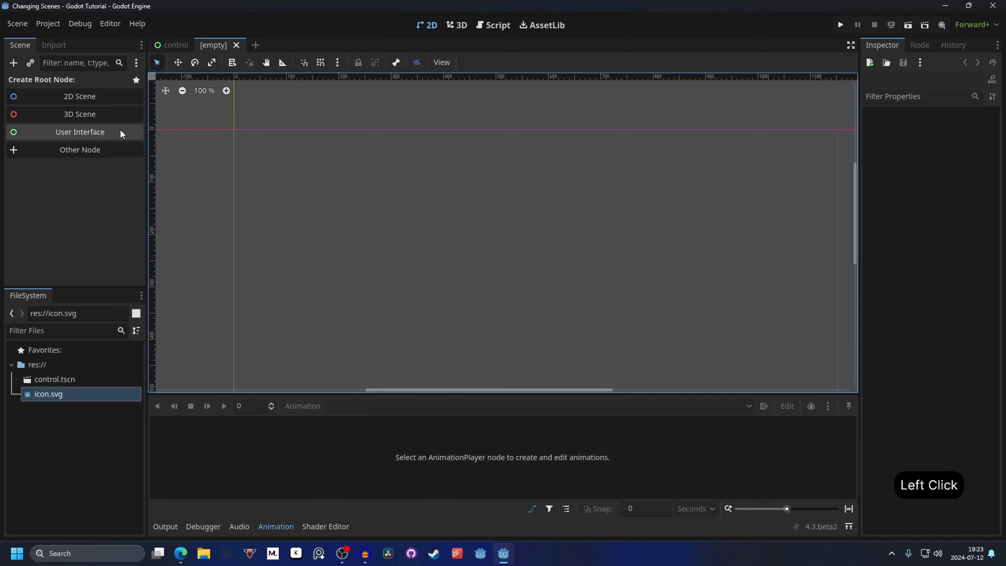
click(80, 132)
text(bu)
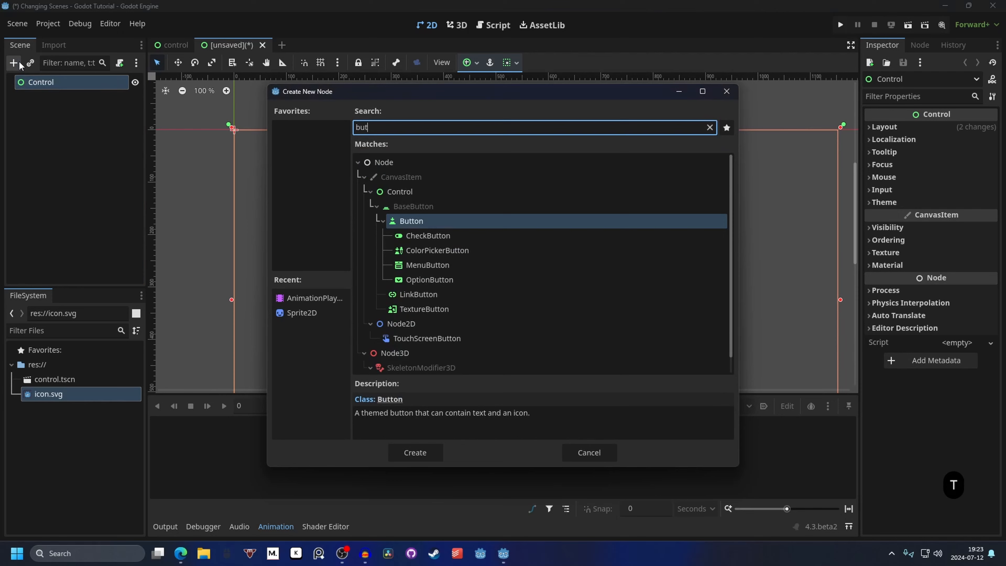
text(ton)
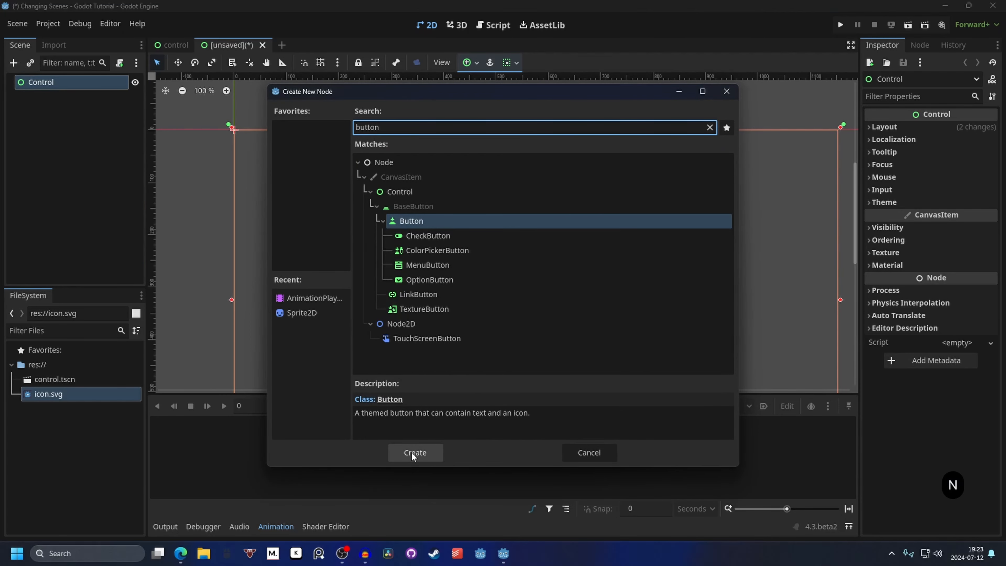
click(414, 452)
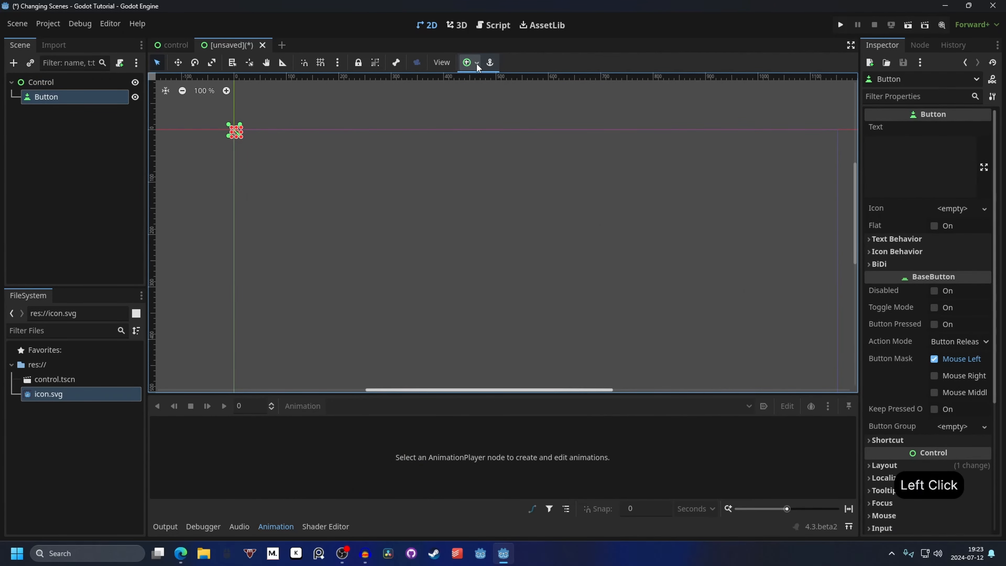
Step: Center the button with the anchor preset and label it 'Subscribe'
click(467, 62)
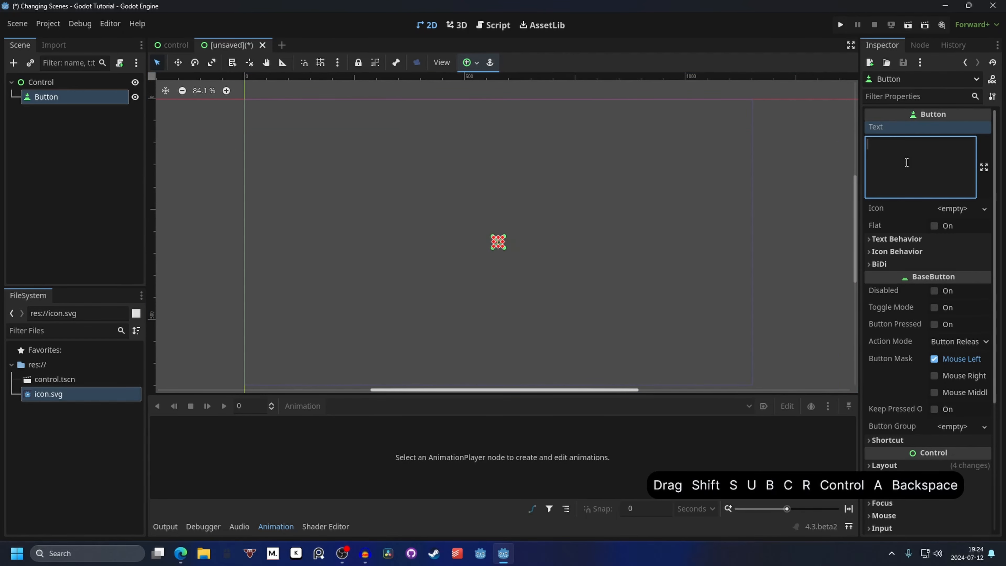
text(Subscr)
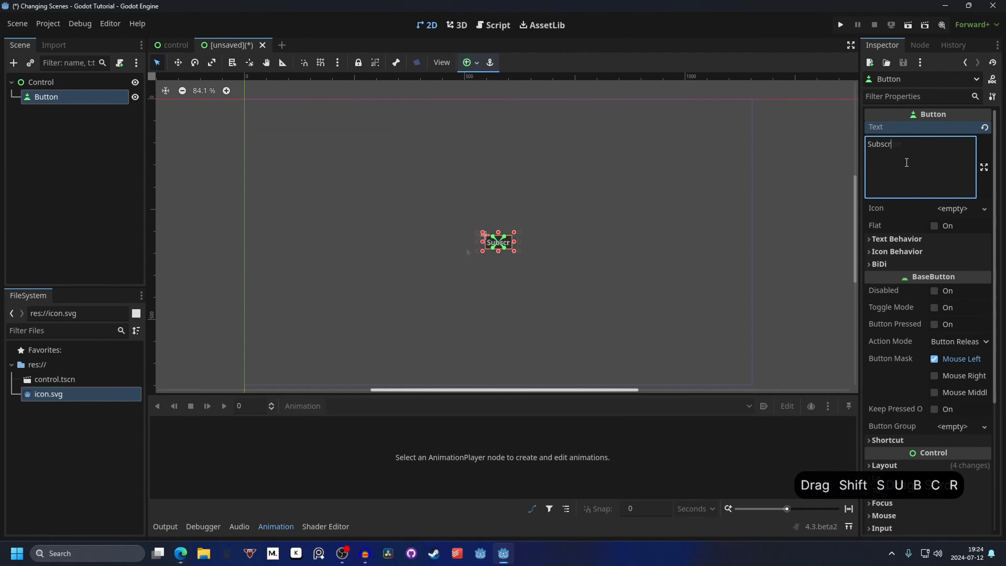
text(ibe)
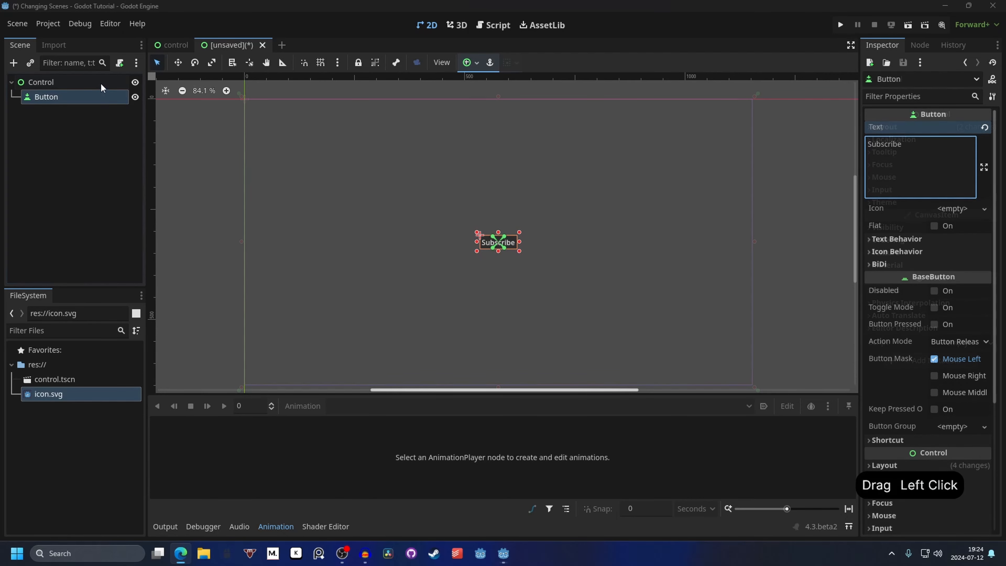
Step: Attach a new default control.gd script to the Control root, then select the Button
click(40, 82)
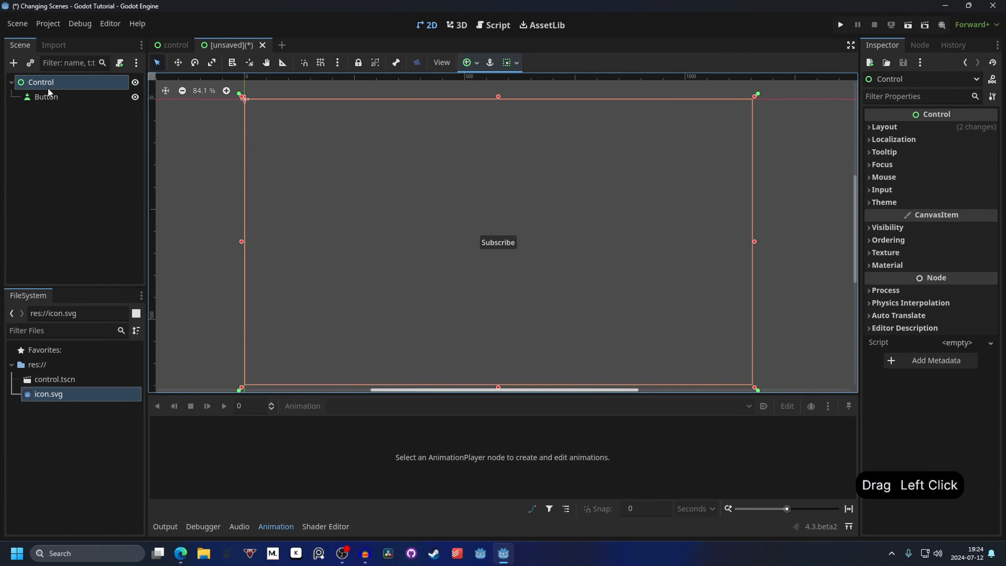
mouse_move(119, 62)
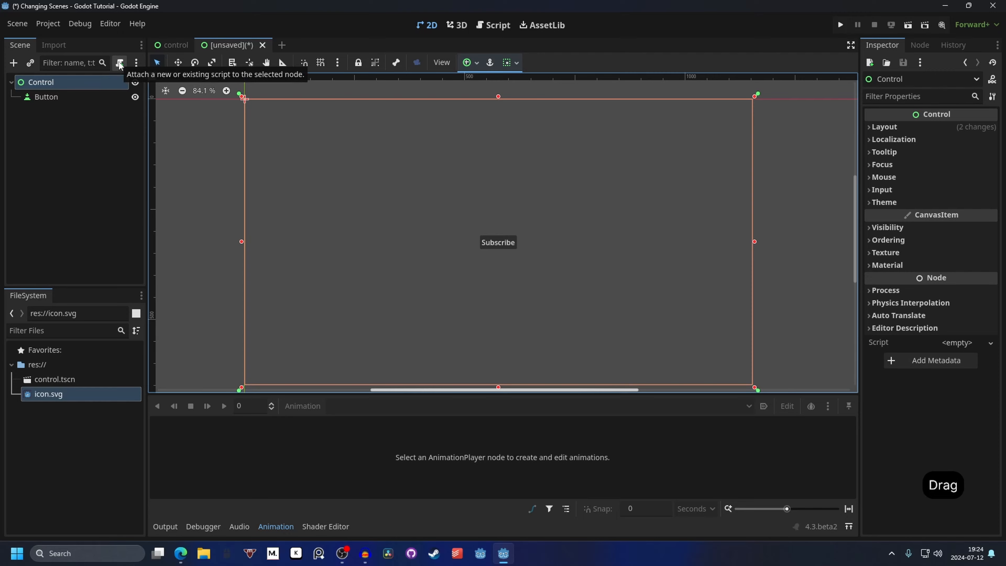
click(119, 62)
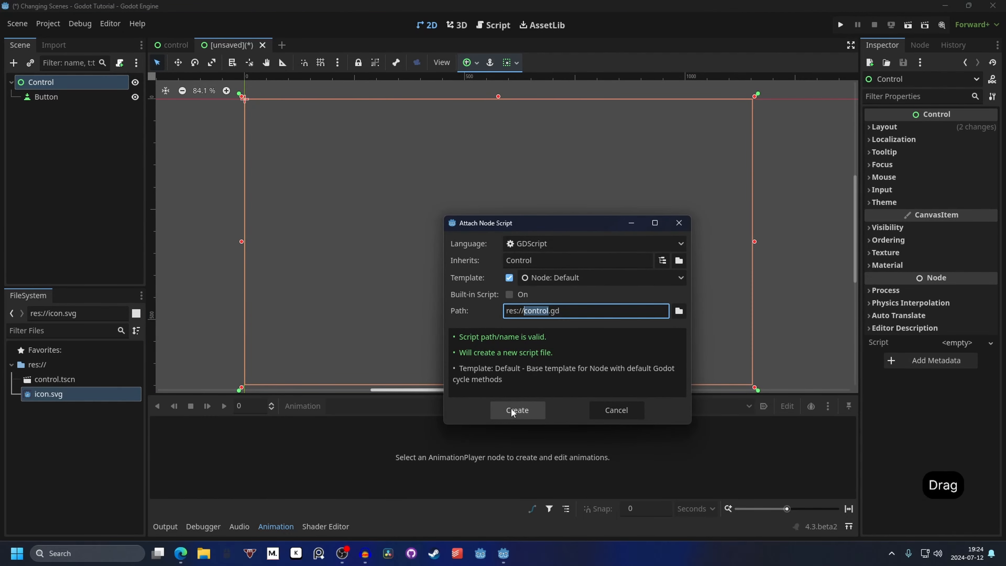
click(517, 410)
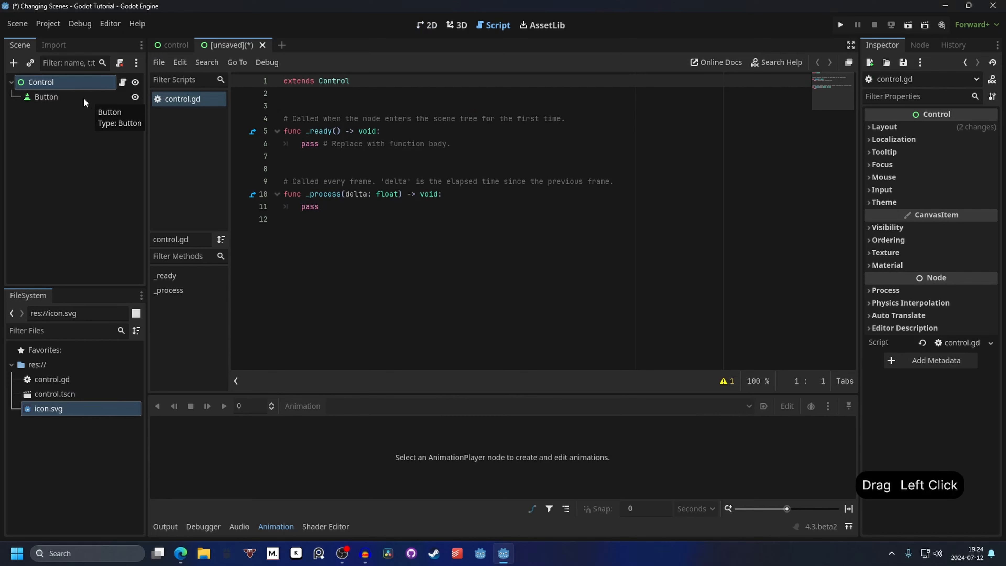
click(46, 96)
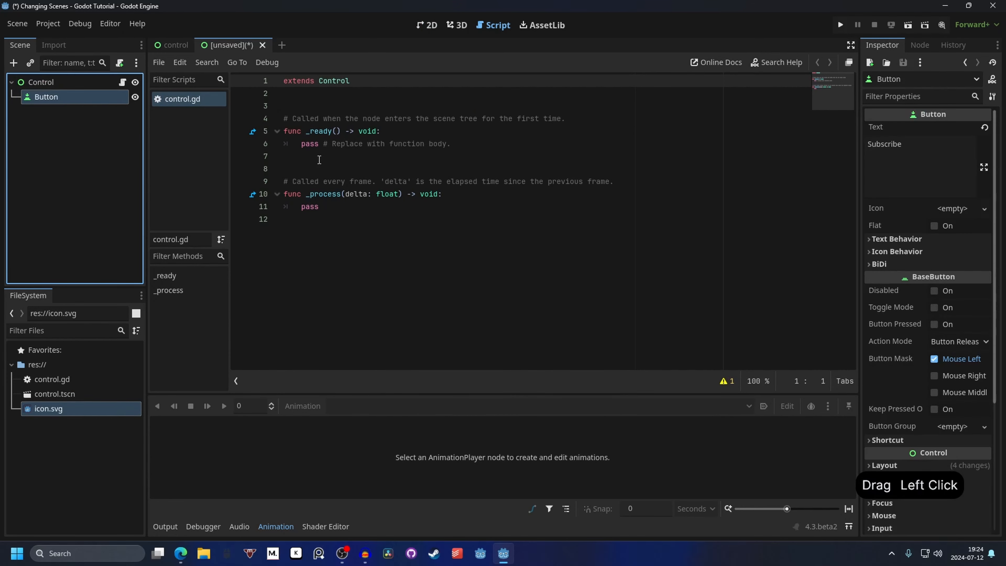
mouse_move(51, 105)
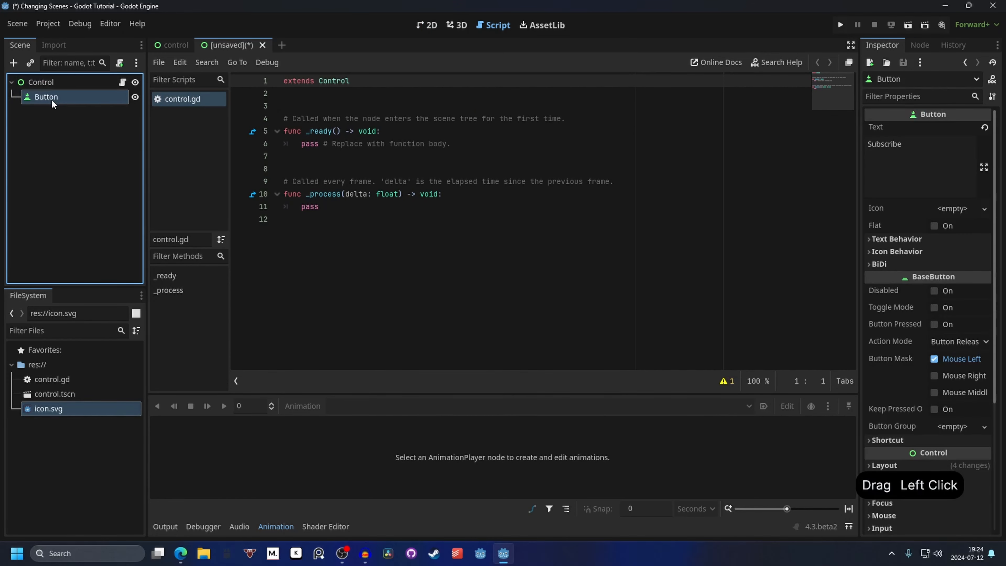
Step: Connect the Button's pressed() signal to a new _on_button_pressed function in Control
click(920, 45)
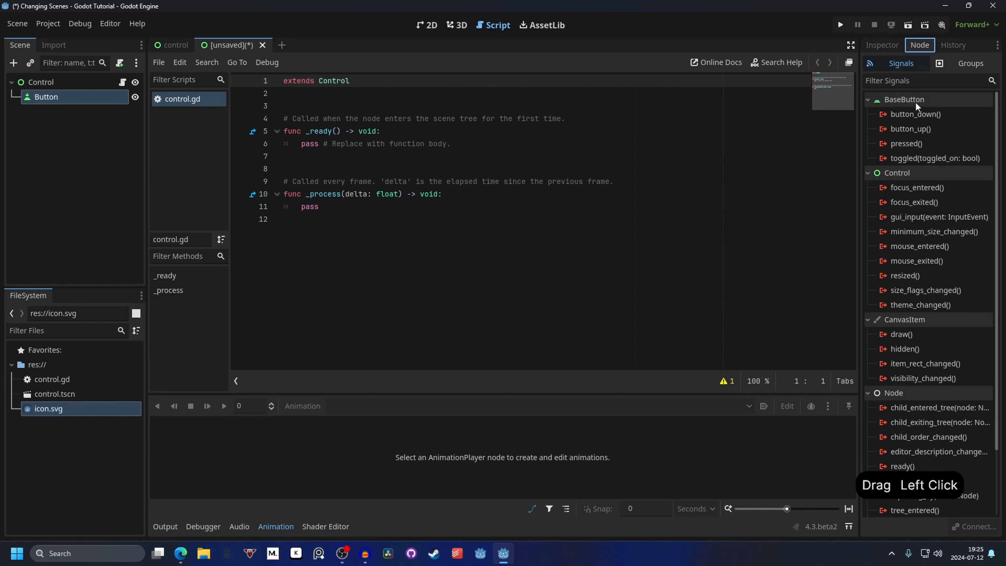
mouse_move(906, 143)
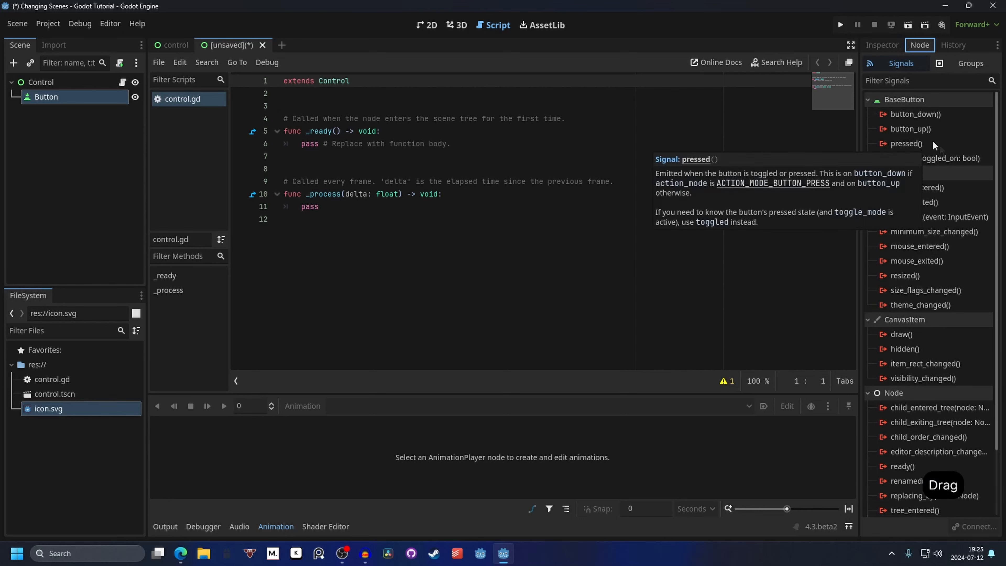
click(906, 143)
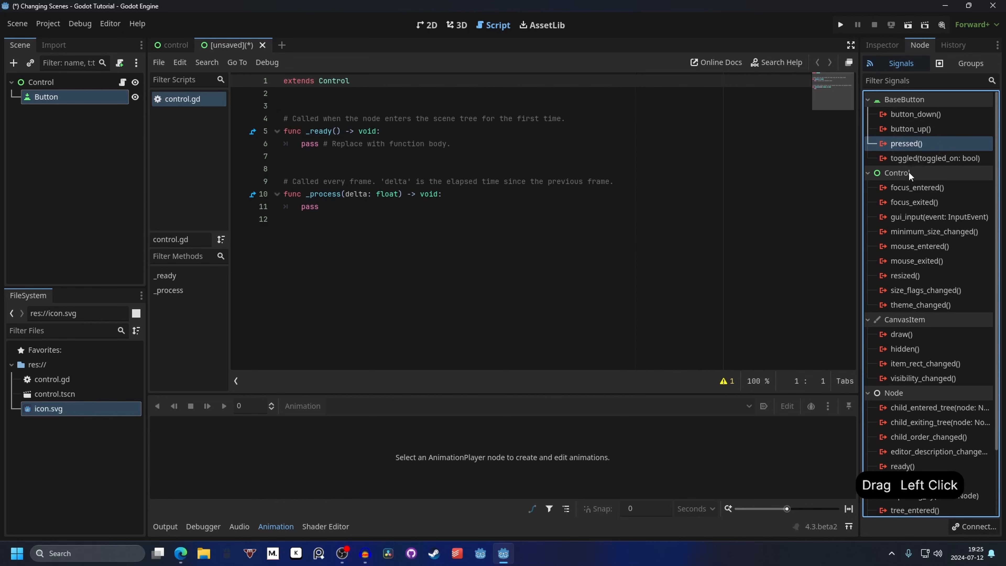
double_click(906, 143)
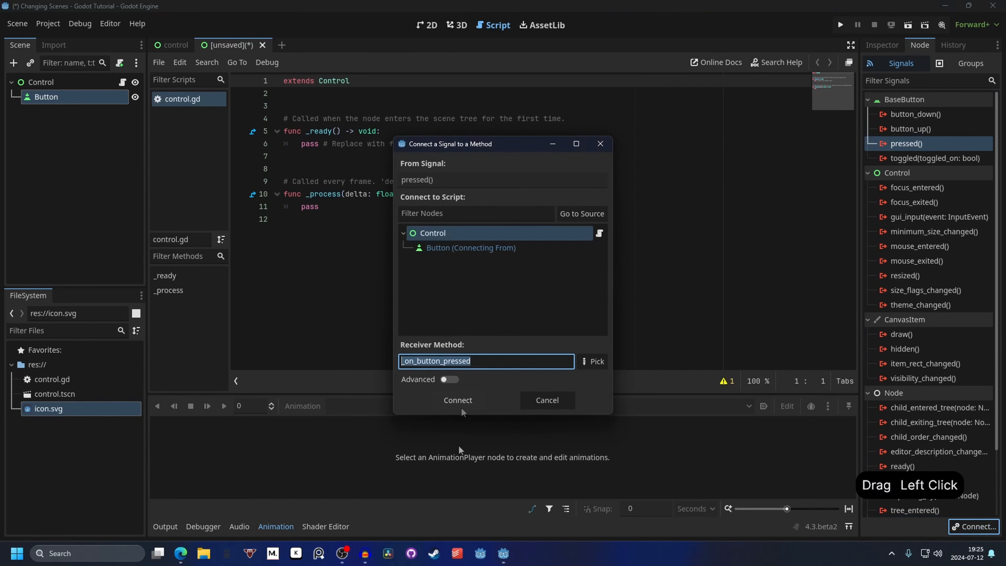
click(457, 400)
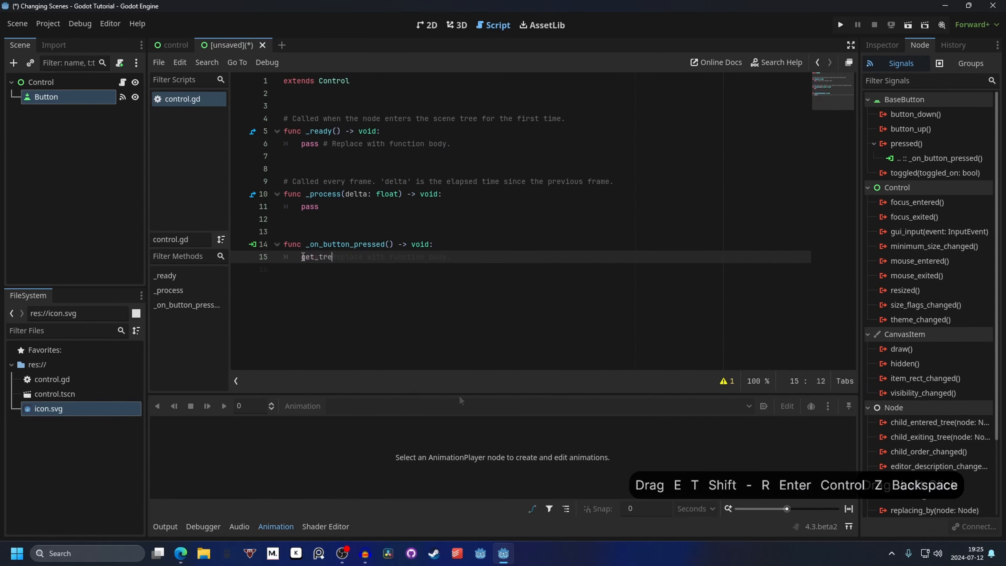
Step: Write get_tree().change_scene_to_file( inside _on_button_pressed
key(Backspace)
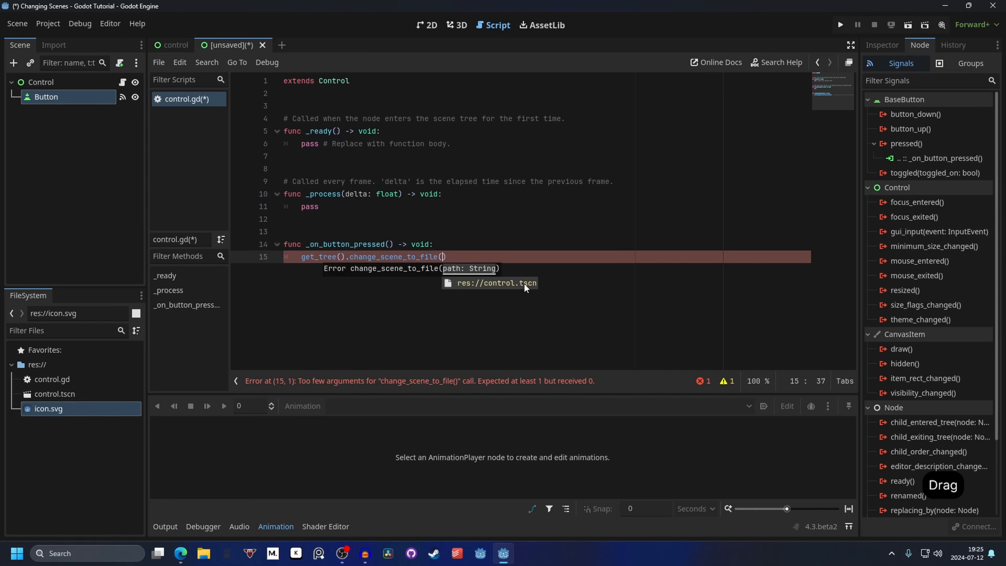
mouse_move(478, 303)
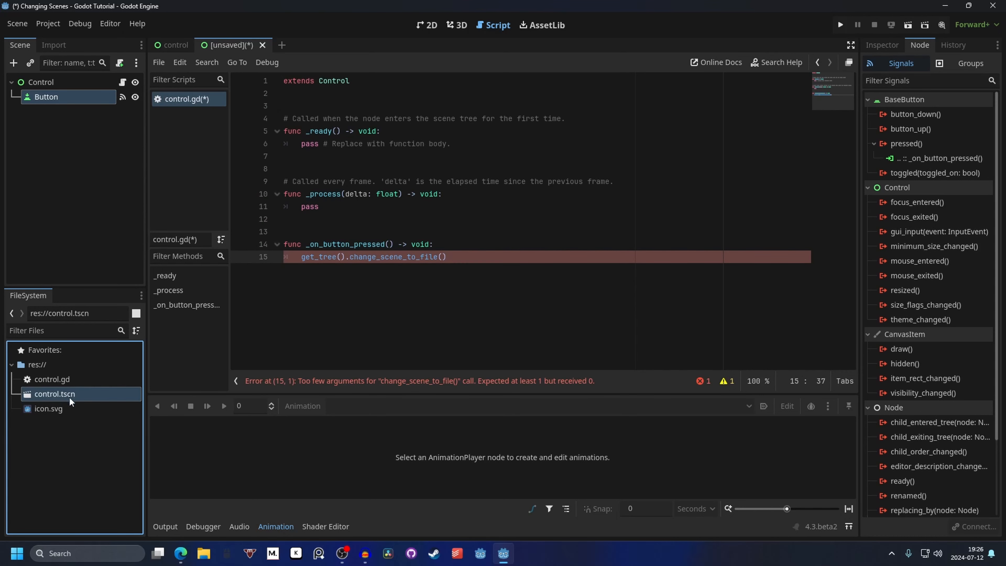
mouse_move(72, 397)
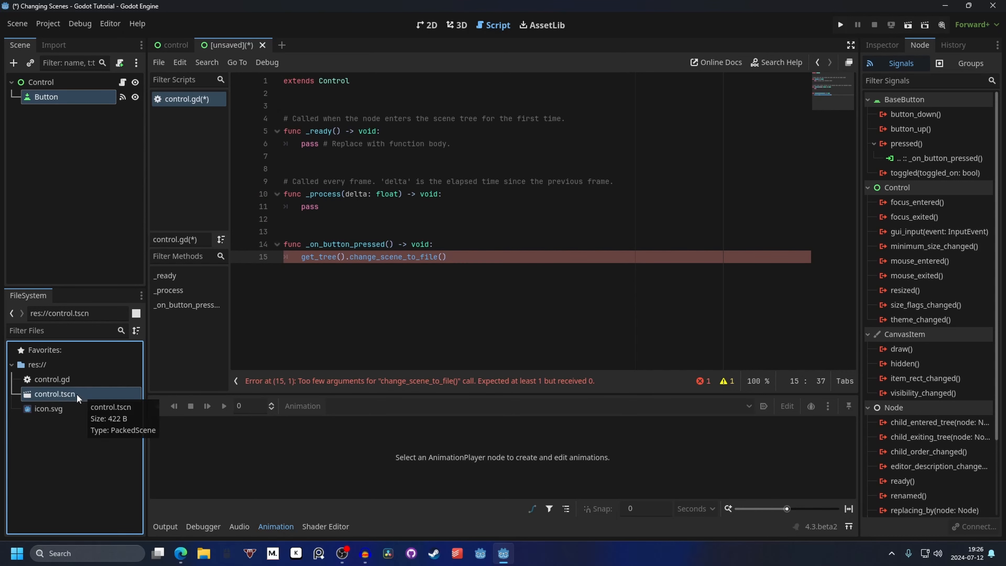
mouse_move(82, 398)
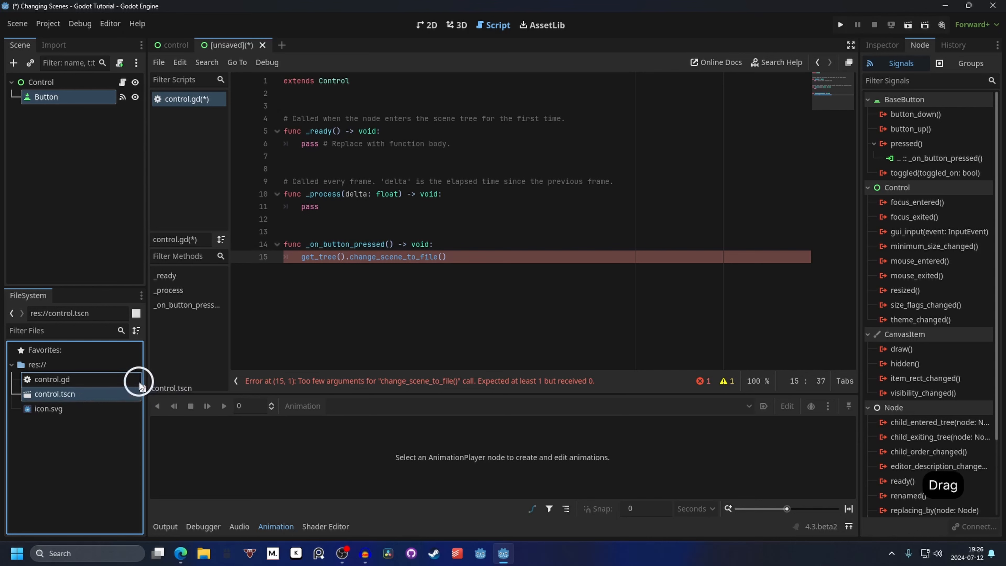
Step: Give change_scene_to_file the path res://control.tscn and save the scene as subscribe.tscn
drag(140, 380, 441, 259)
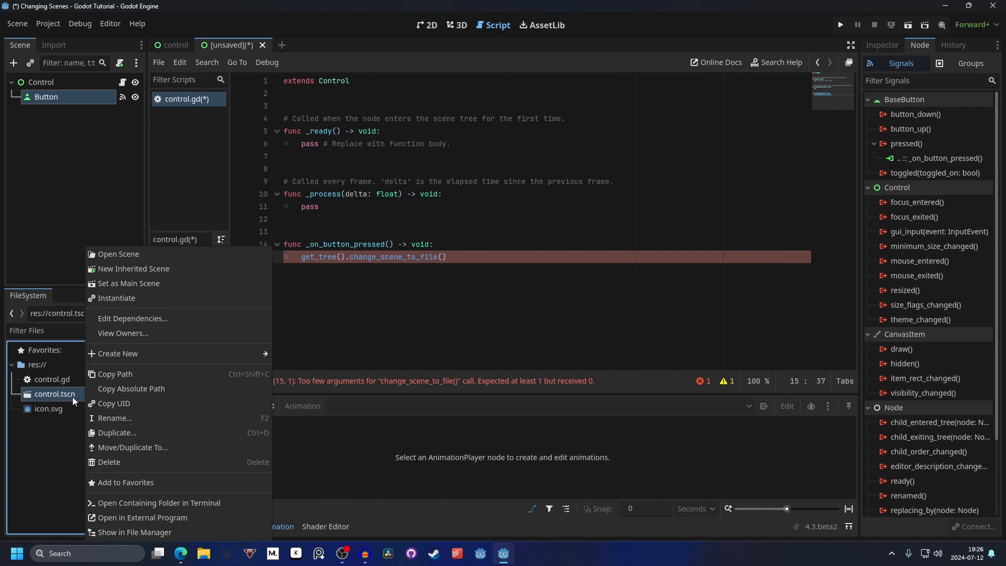
mouse_move(154, 390)
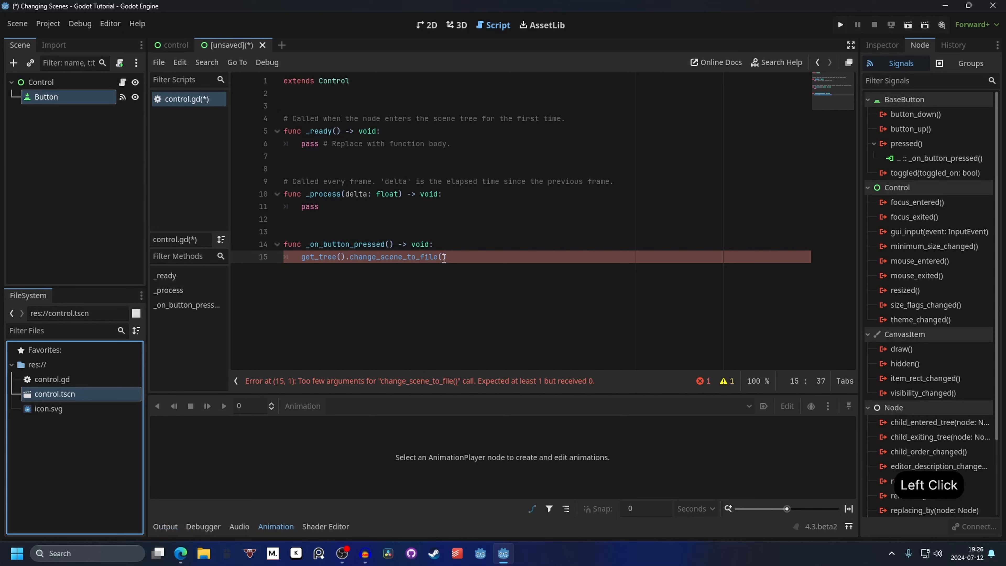
text(res://control.tscn")
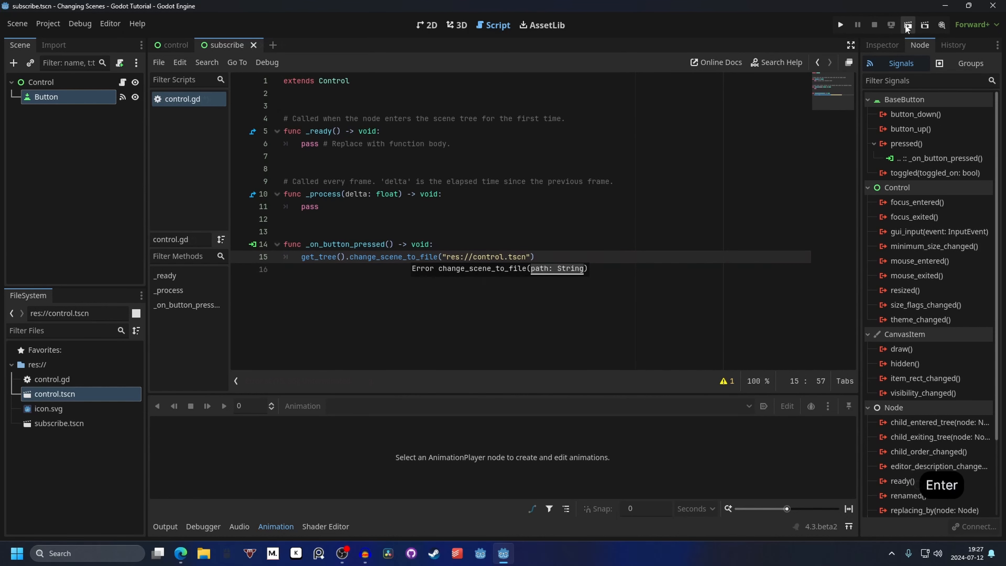
Step: Run the subscribe scene and press Subscribe to switch to the control scene
click(906, 25)
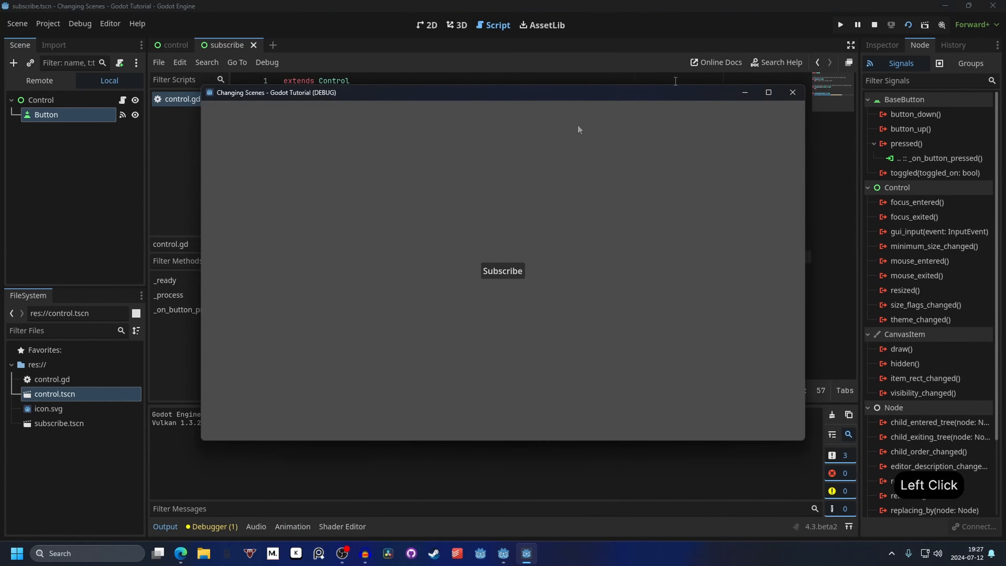
click(502, 271)
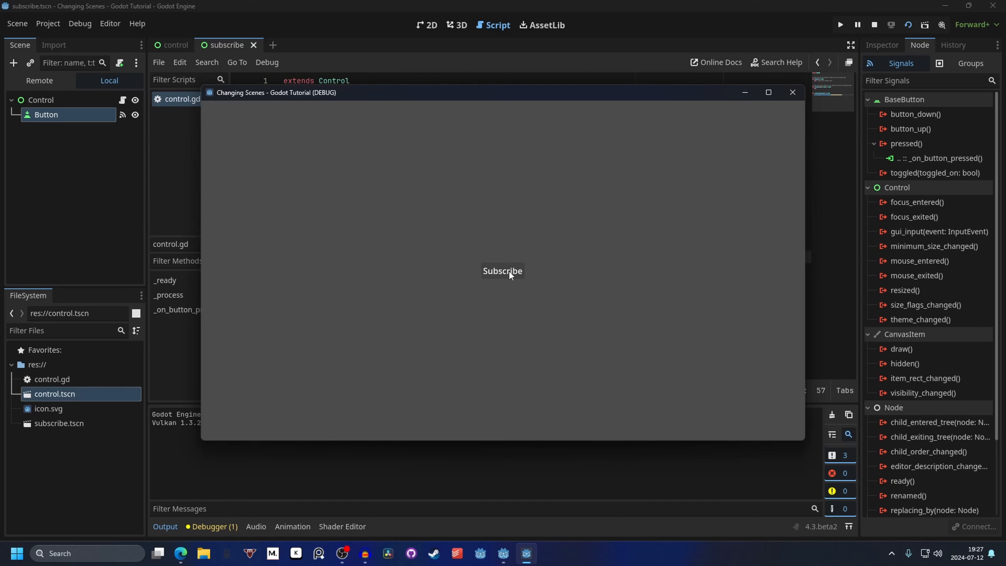
click(502, 271)
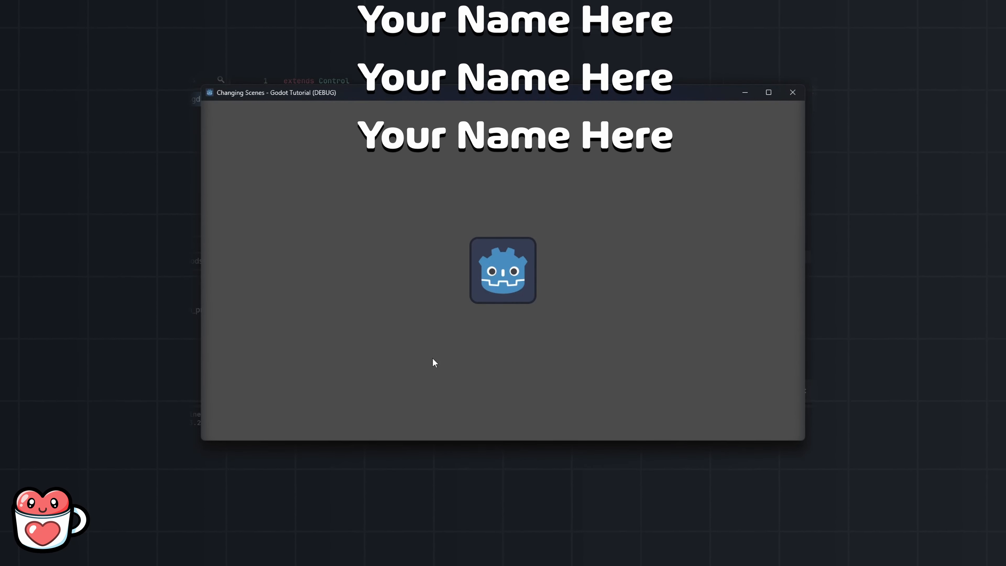
Step: Close the game window now showing the control scene with the Godot icon
click(792, 92)
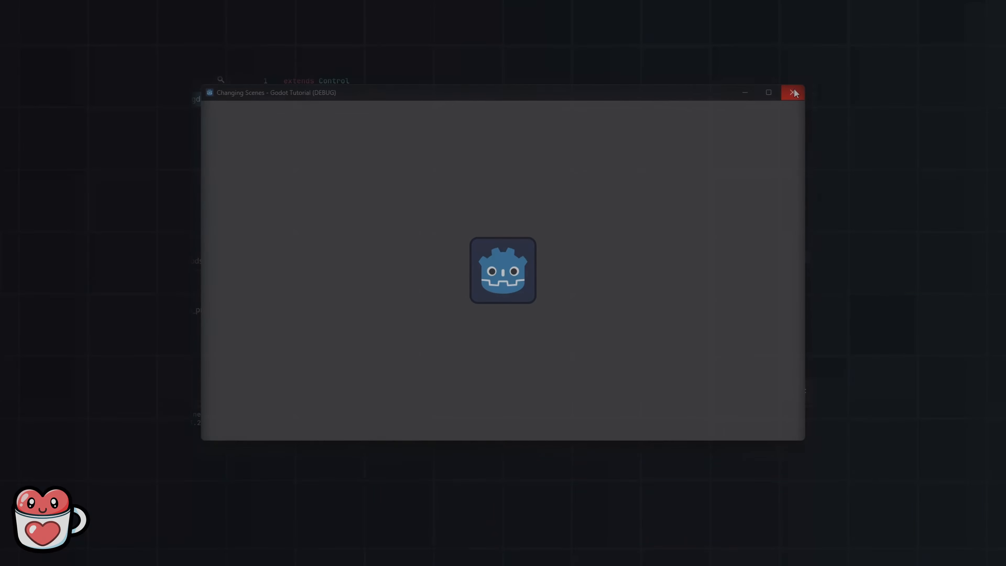